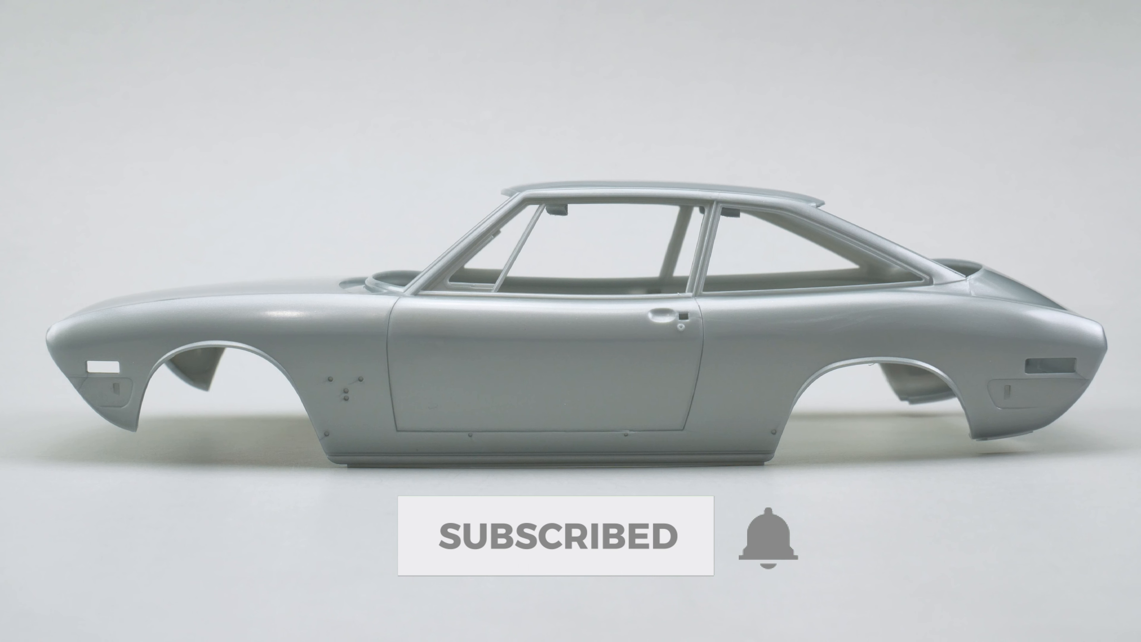
left_click(770, 541)
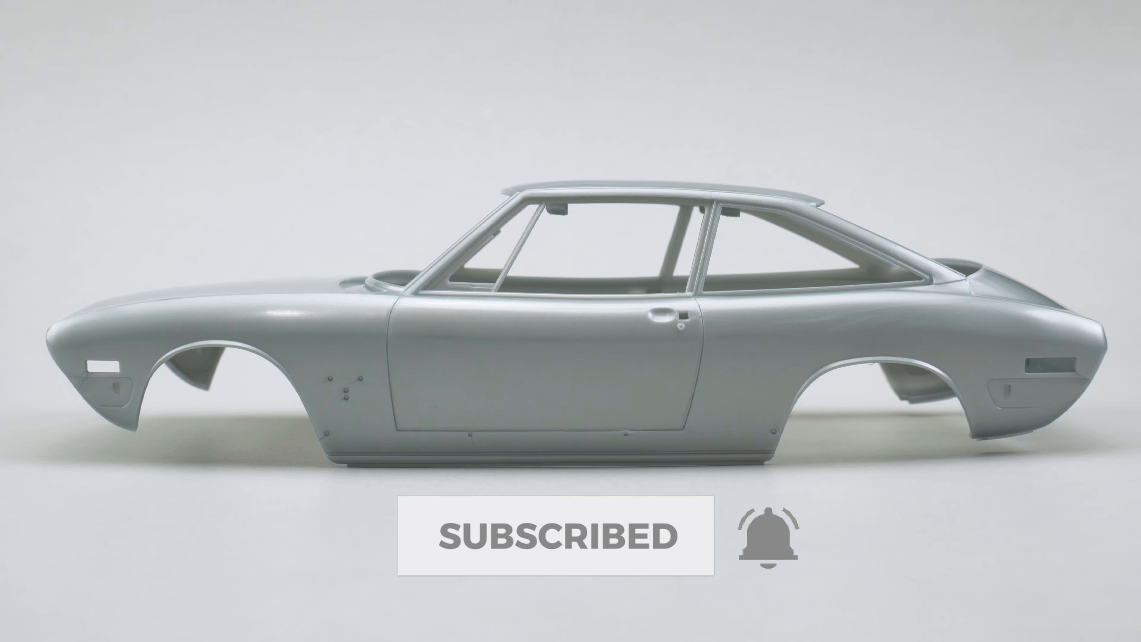